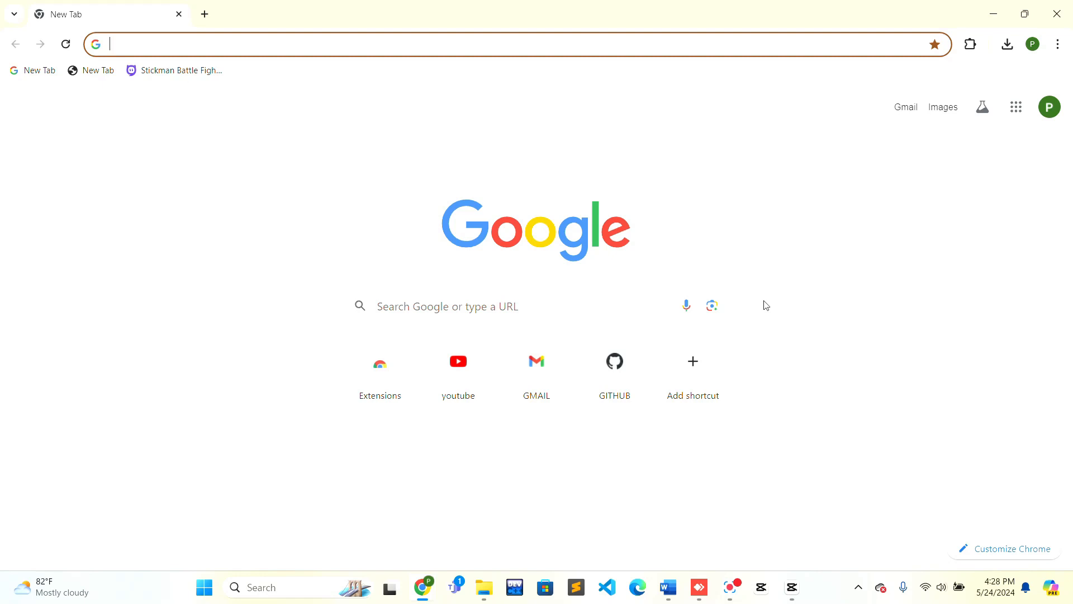
mouse_move(139, 169)
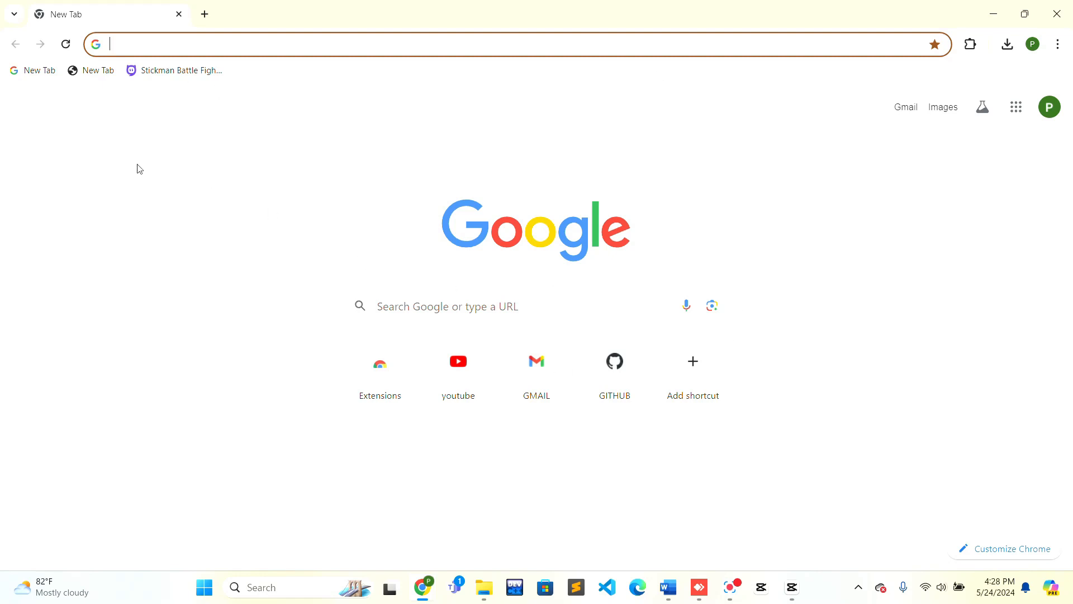
Search Google for 'onlyfans' from the Chrome address bar.
click(273, 44)
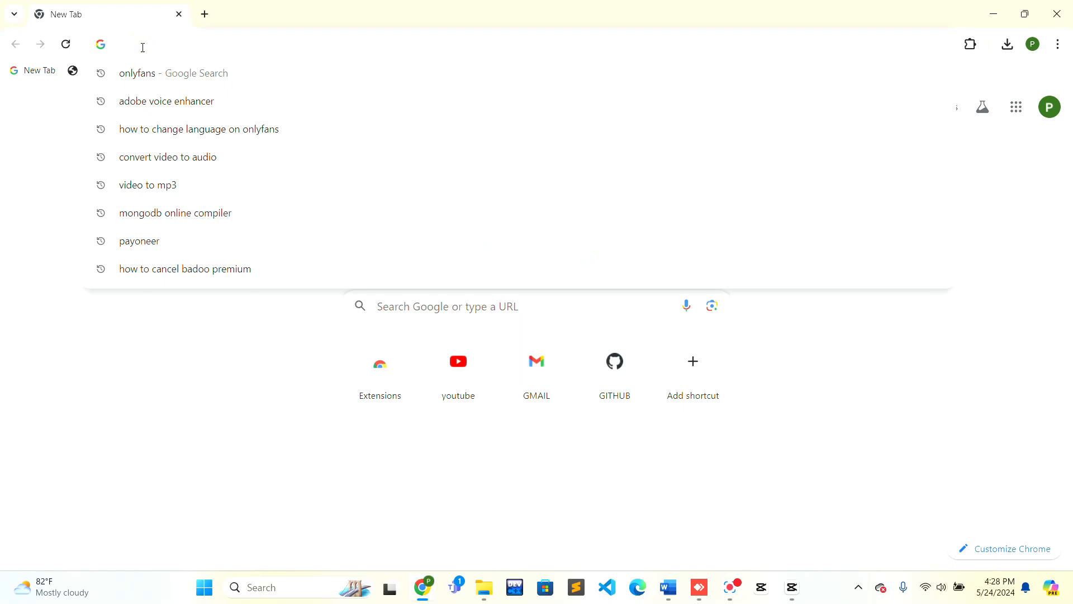
text(onlyfans)
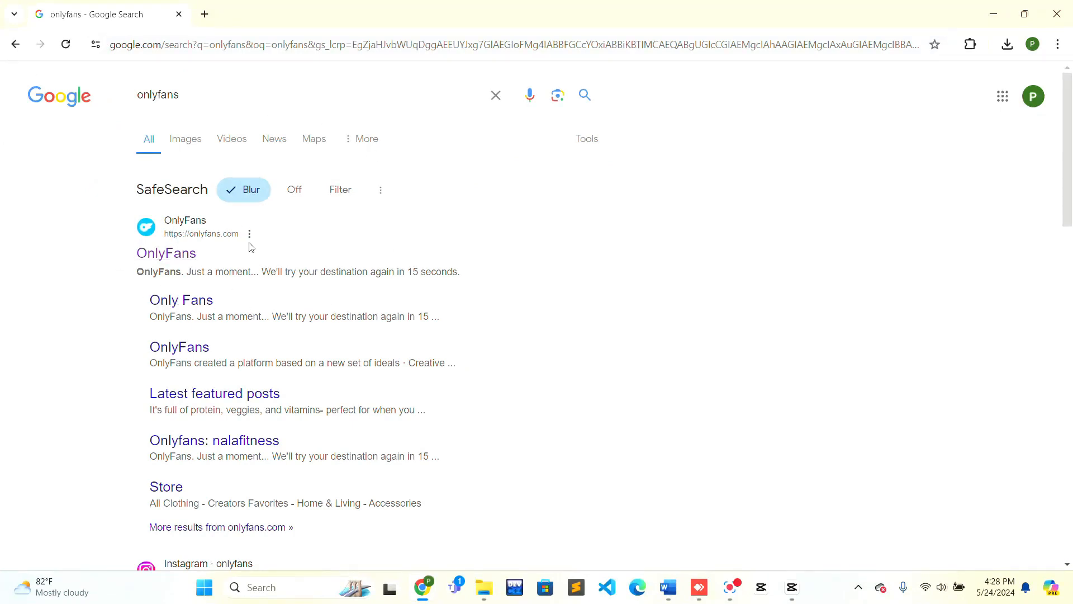
Follow the top Google result to the OnlyFans home feed.
click(165, 253)
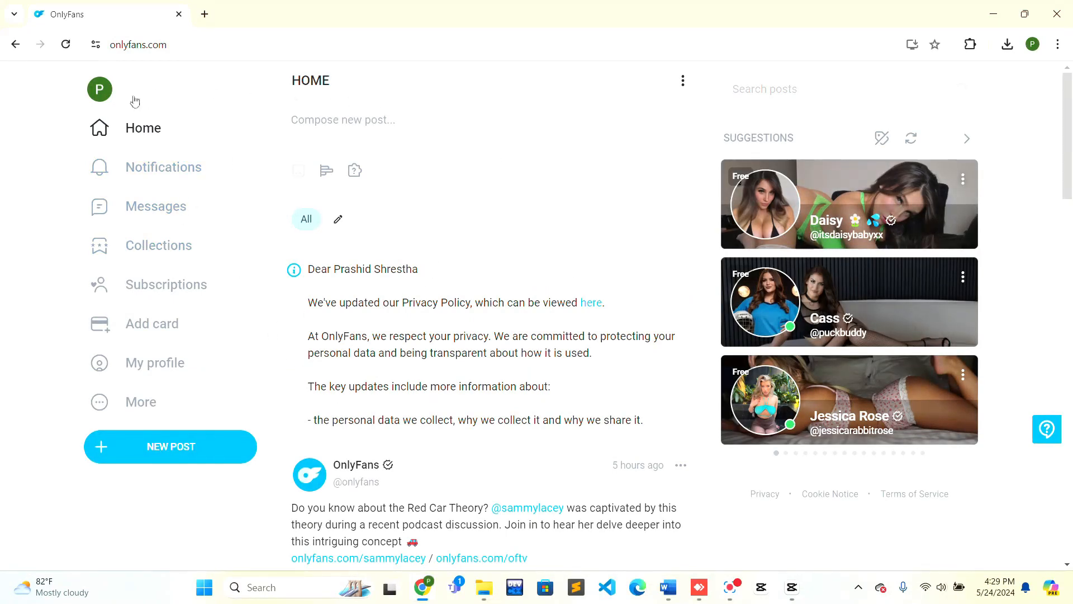
mouse_move(141, 402)
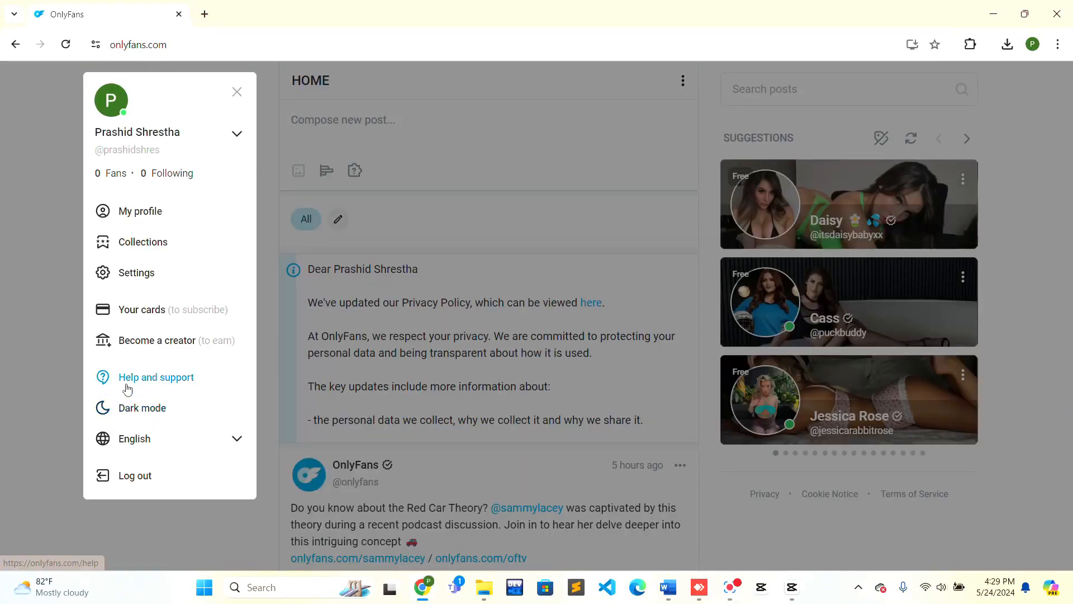
mouse_move(142, 300)
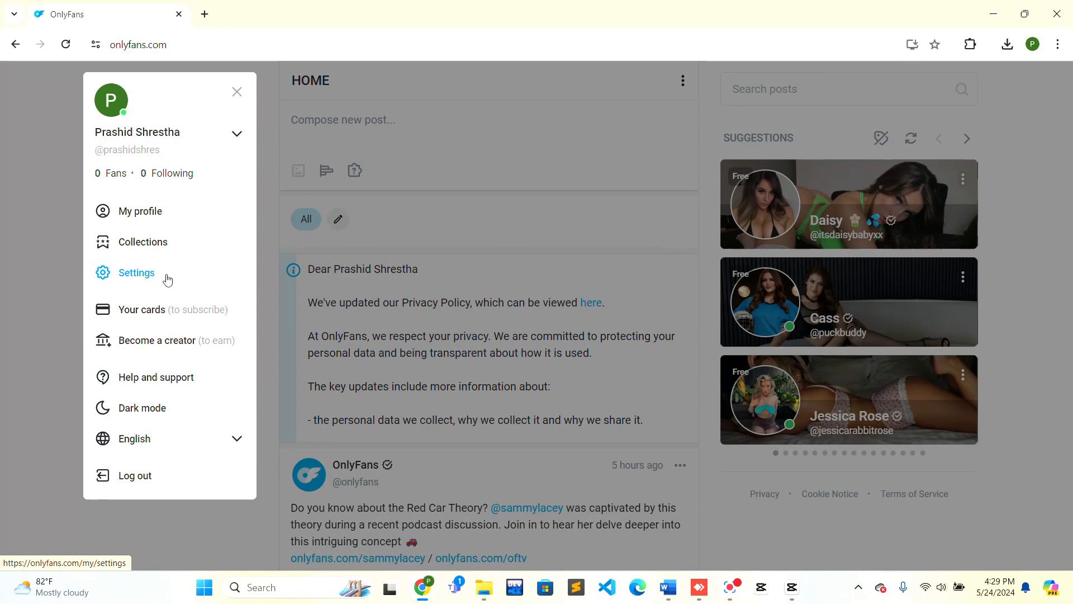
Go to Settings from the profile side menu, landing on Edit Profile.
click(136, 273)
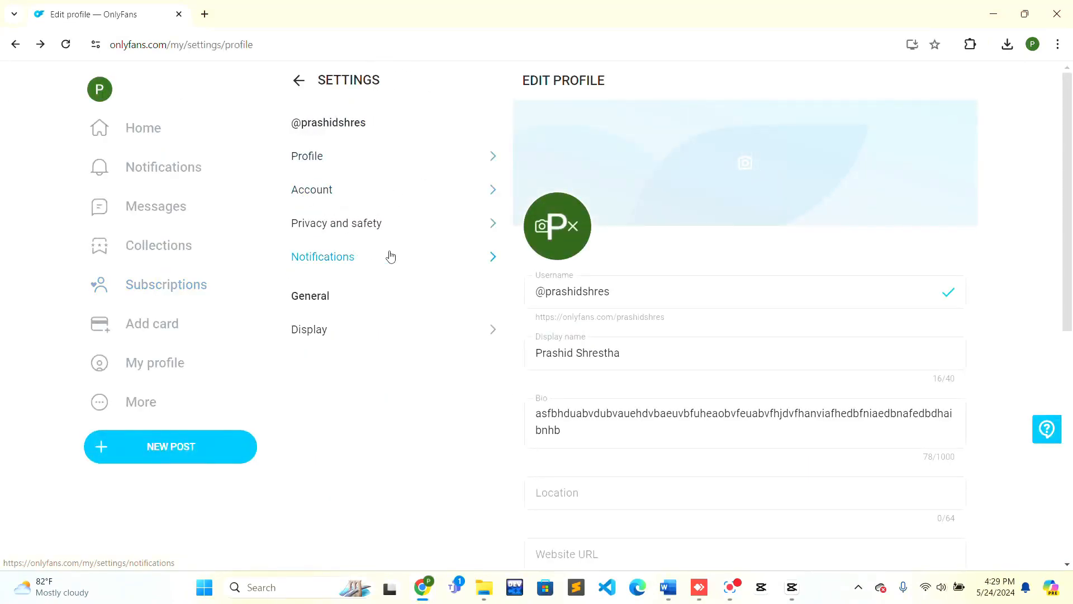
Enter the Notifications section listing push, email, site and toast preferences.
click(322, 257)
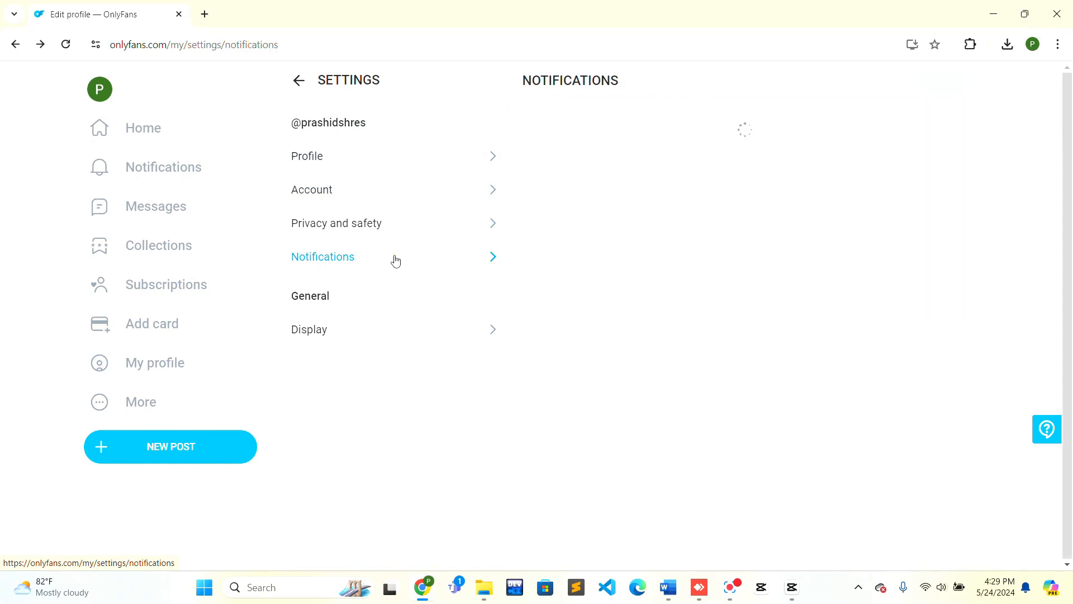
click(322, 257)
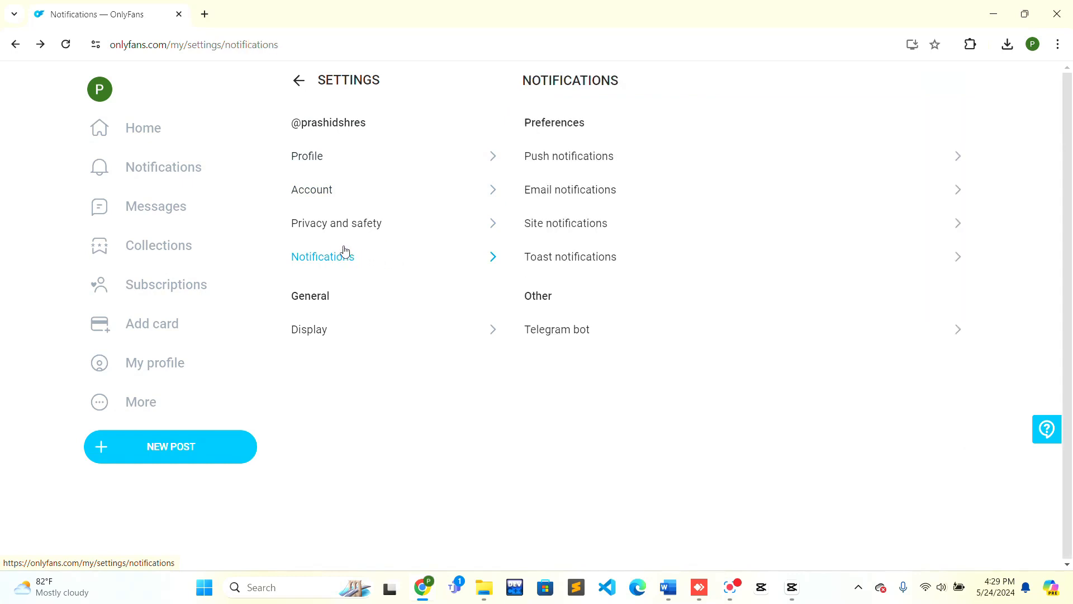
mouse_move(684, 90)
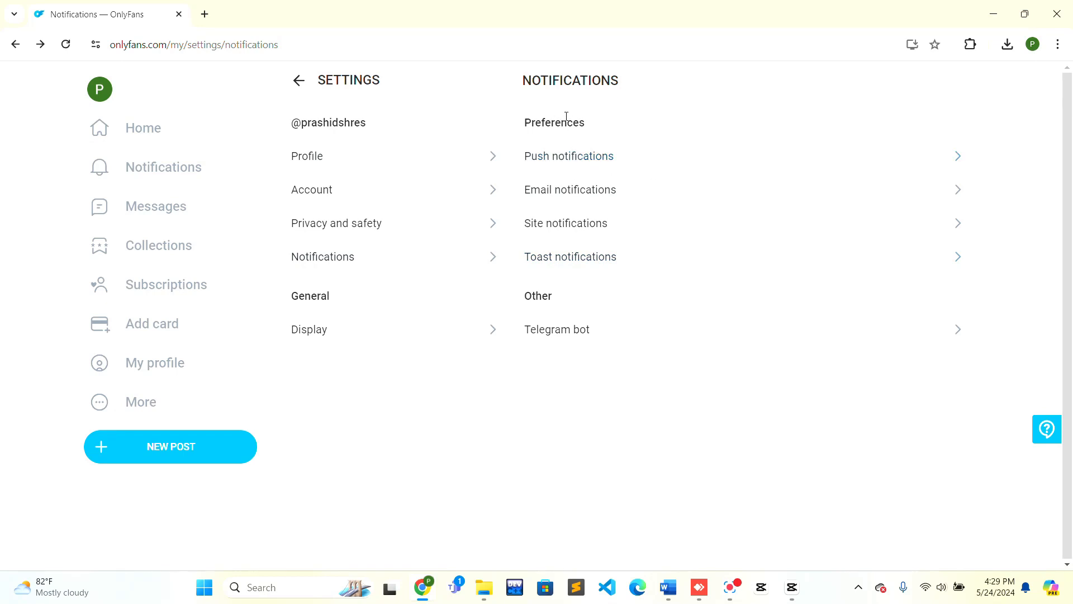
mouse_move(757, 157)
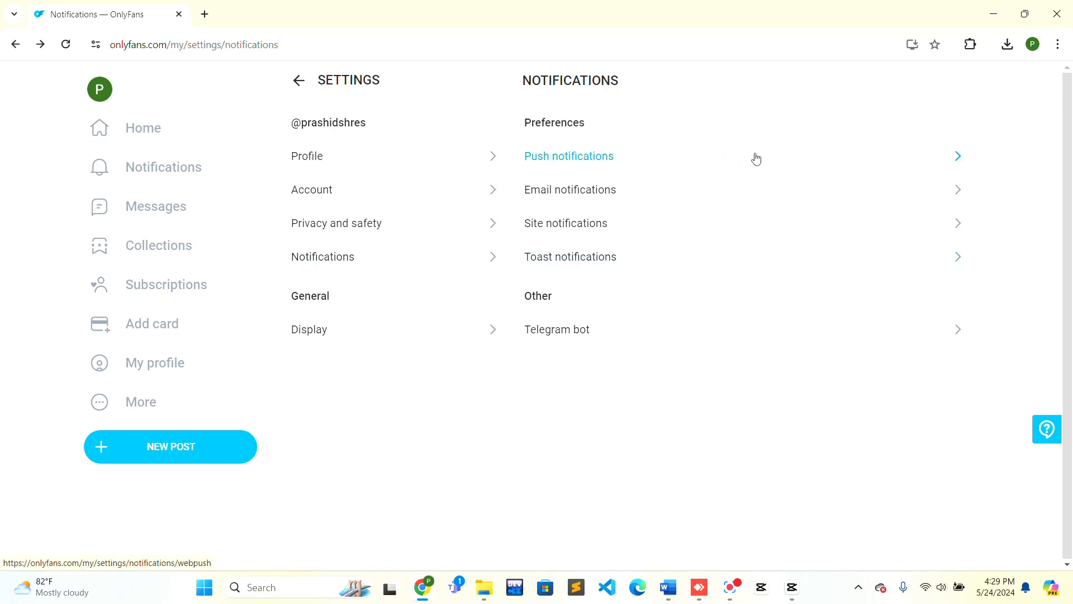
Switch the Push notifications toggle on from the Push notifications page.
click(569, 155)
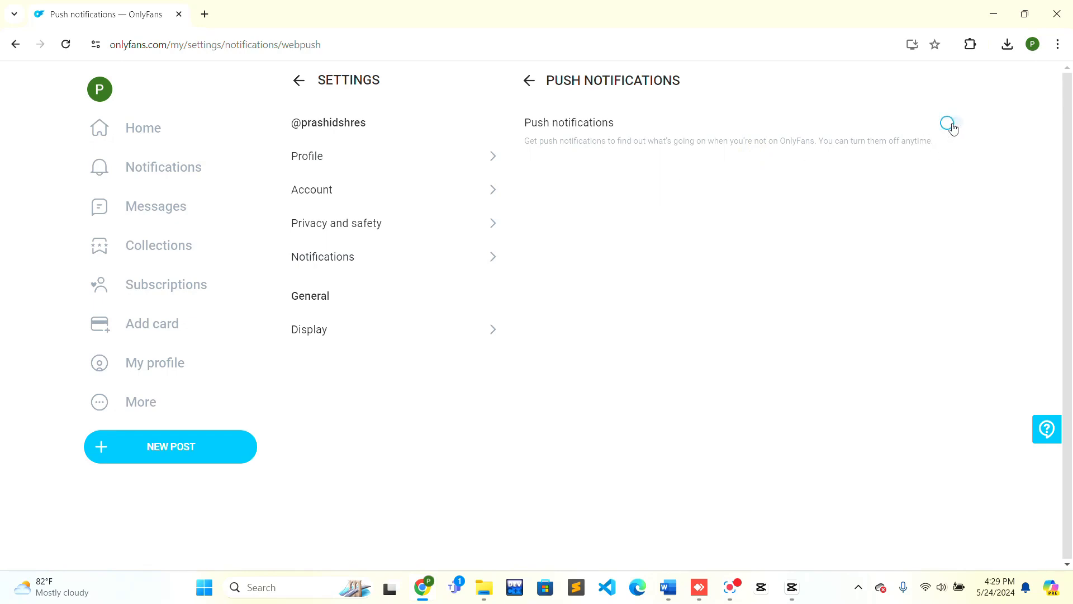
click(953, 127)
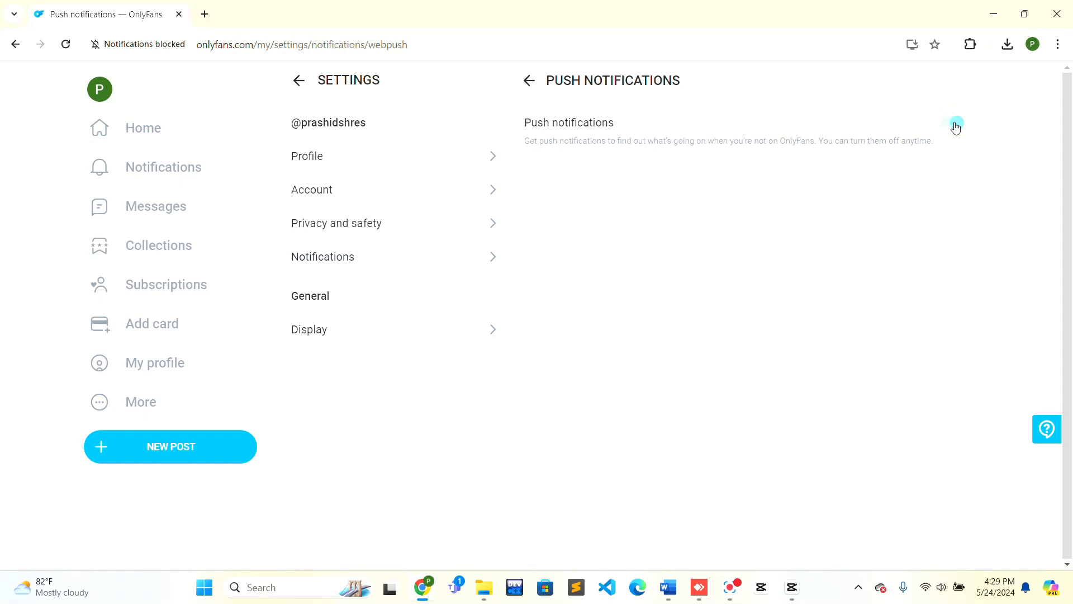